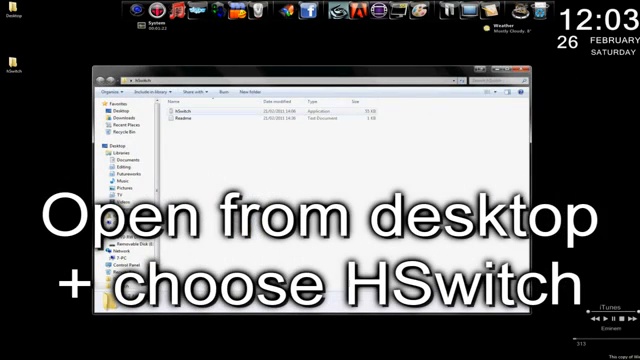
Step: Launch HSwitch, accept setting a hotkey, and choose the hotkey setting from Options
{"action": "double_click", "coordinate": [188, 106]}
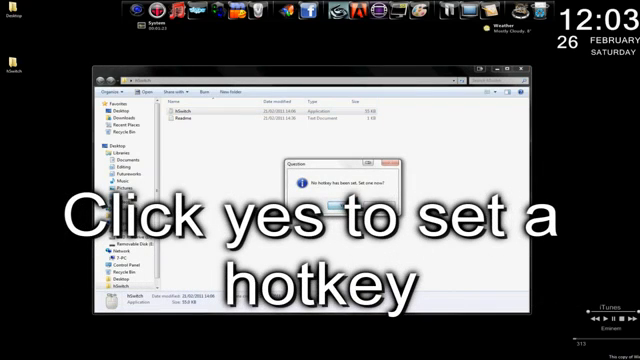
{"action": "left_click", "coordinate": [336, 203]}
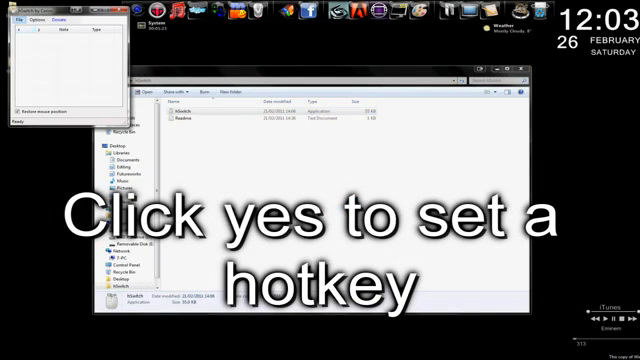
{"action": "left_click", "coordinate": [37, 18]}
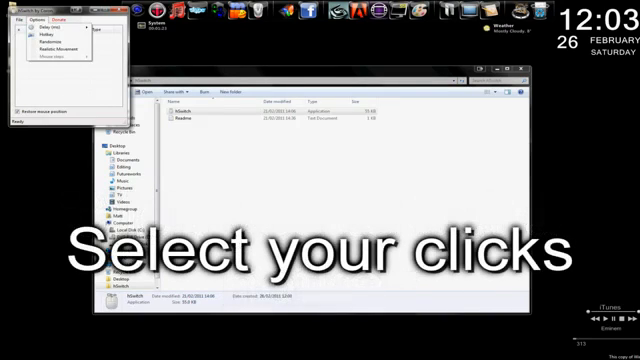
{"action": "left_click", "coordinate": [24, 18]}
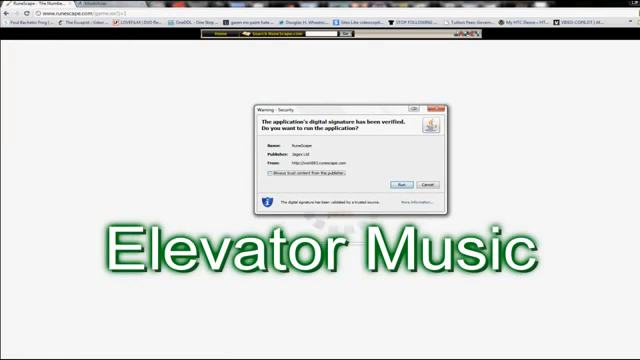
Step: Allow the RuneScape Java applet to run and enter the game via 'Click Here To Play'
{"action": "left_click", "coordinate": [380, 182]}
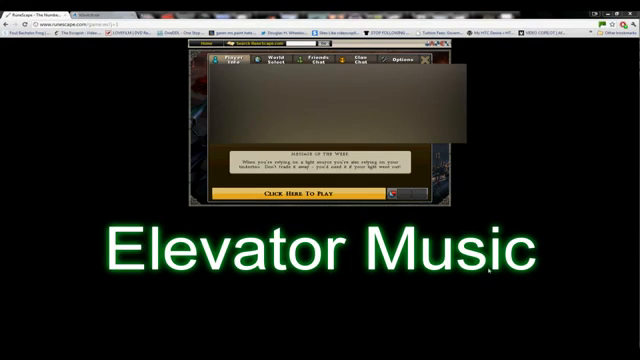
{"action": "left_click", "coordinate": [294, 194]}
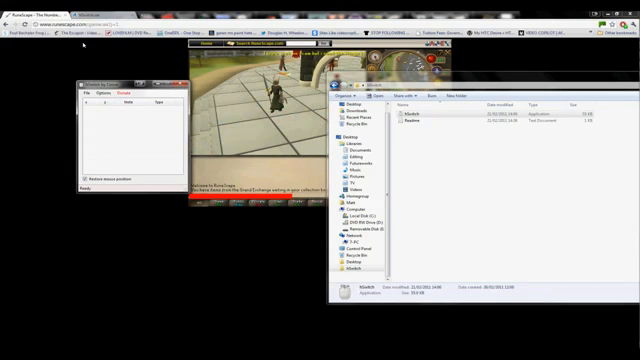
Step: Choose Record from the HSwitch click-list context menu
{"action": "right_click", "coordinate": [270, 95]}
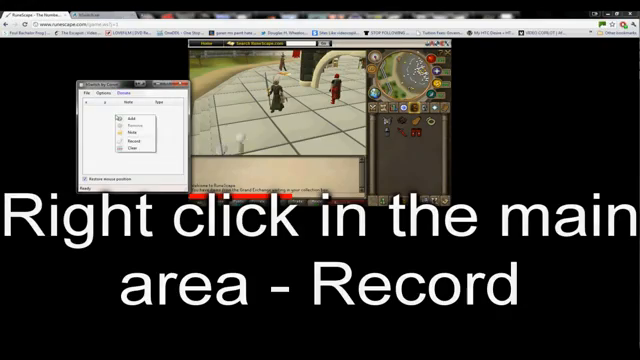
{"action": "left_click", "coordinate": [125, 143]}
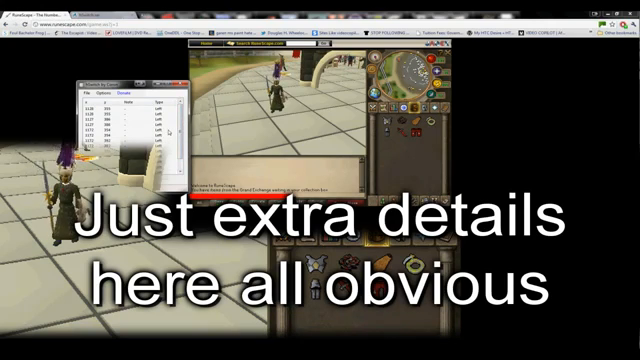
Step: Open the HSwitch Options menu over the dozen recorded click entries
{"action": "left_click", "coordinate": [104, 91]}
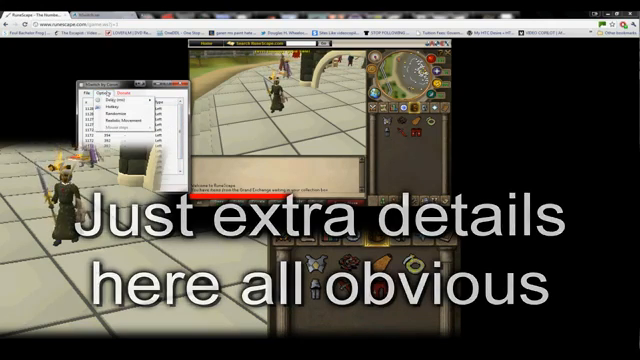